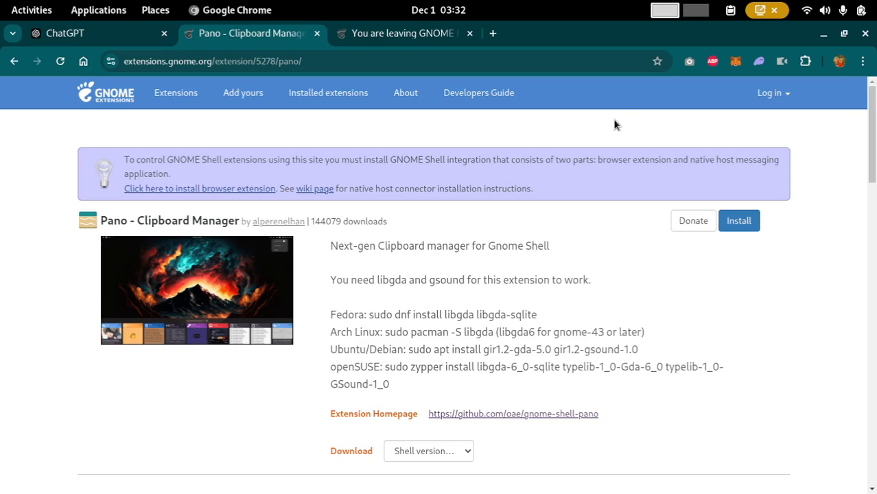
{"action": "mouse_move", "coordinate": [615, 126]}
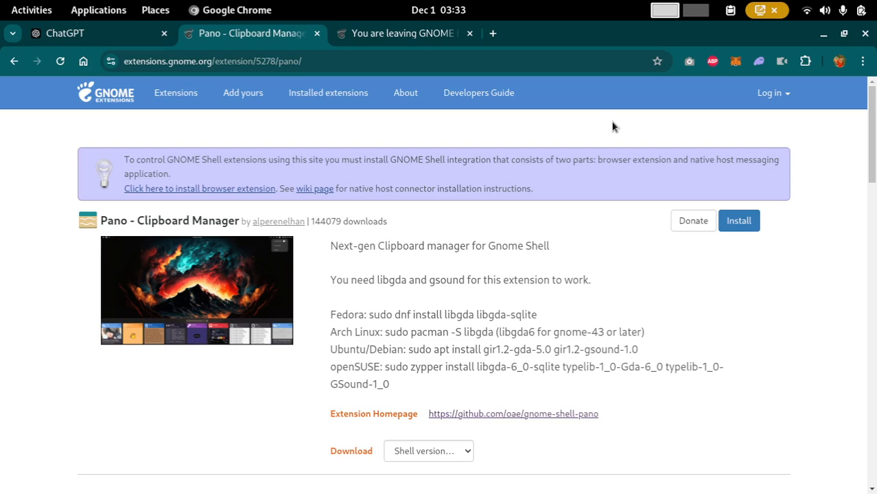
{"action": "mouse_move", "coordinate": [510, 114]}
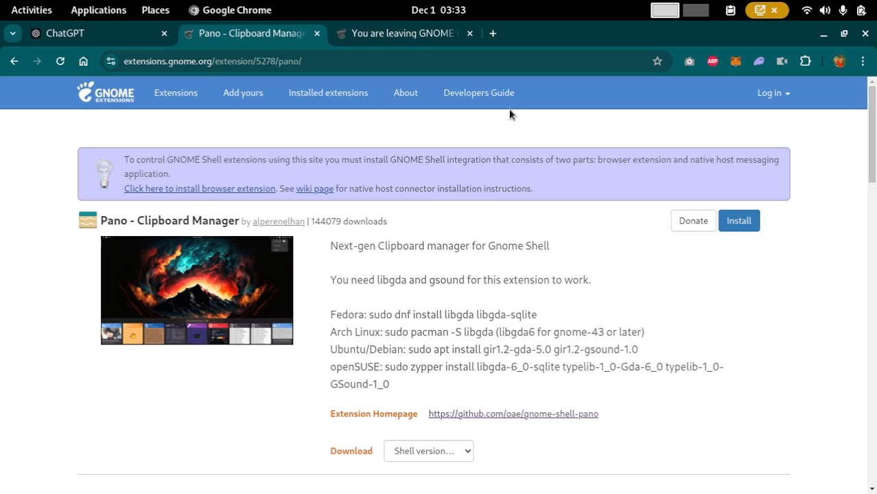
- Launch the Extensions manager from the app grid, then close it again
{"action": "left_click", "coordinate": [30, 10]}
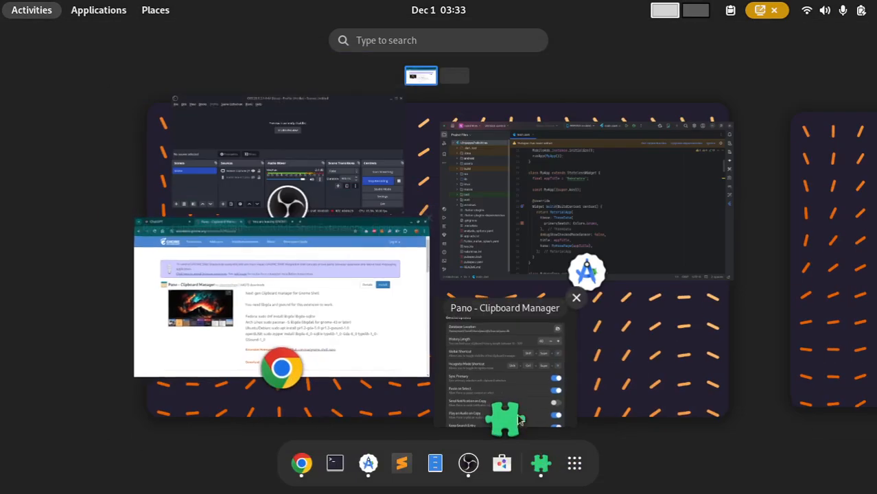
{"action": "left_click", "coordinate": [573, 464]}
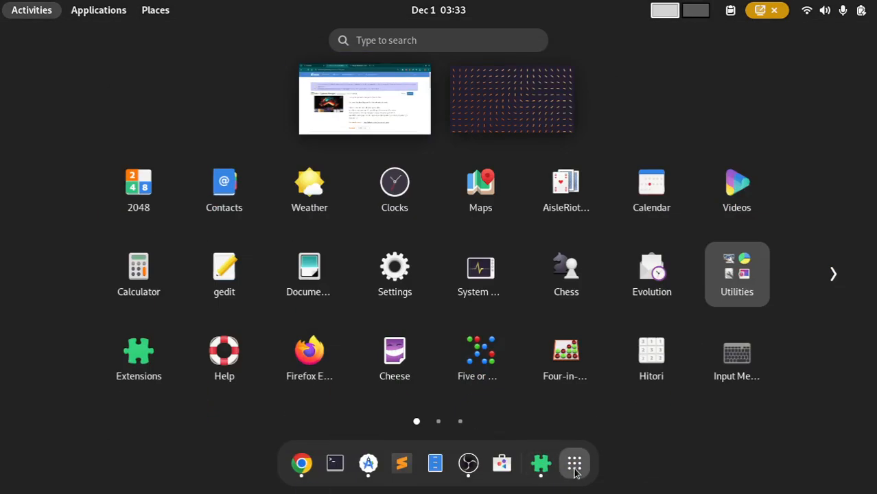
{"action": "left_click", "coordinate": [300, 464]}
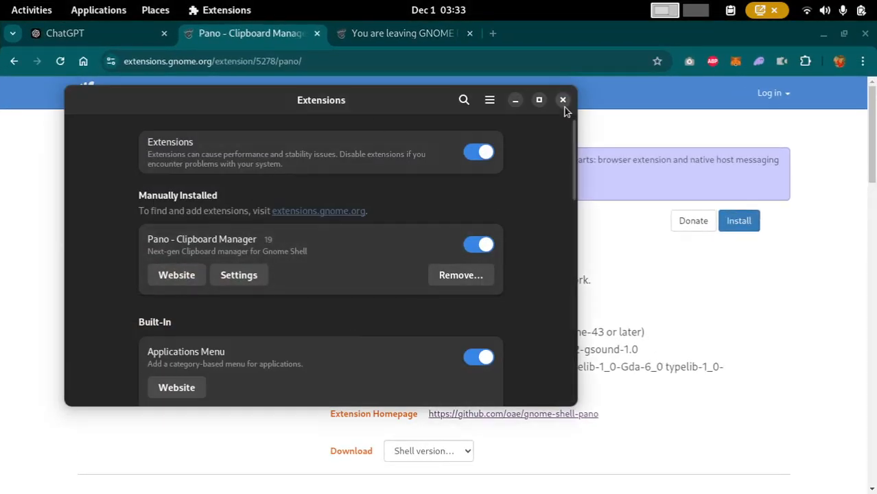
{"action": "left_click", "coordinate": [562, 99]}
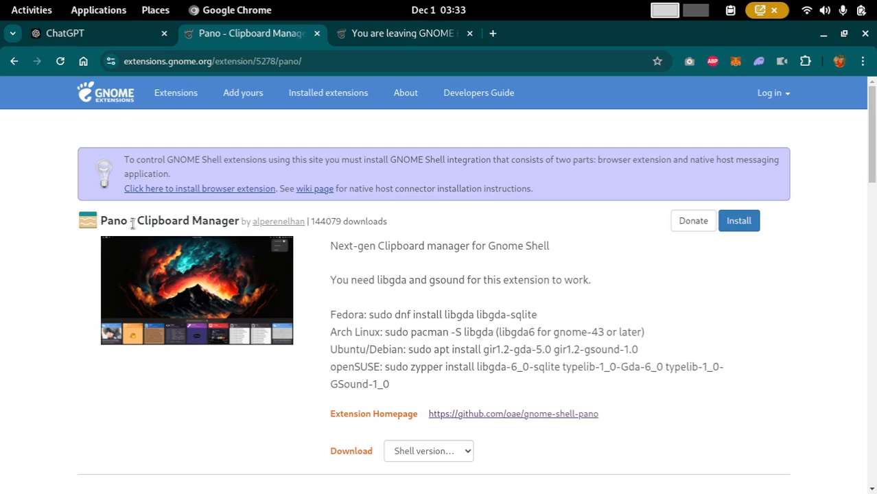
{"action": "double_click", "coordinate": [185, 219]}
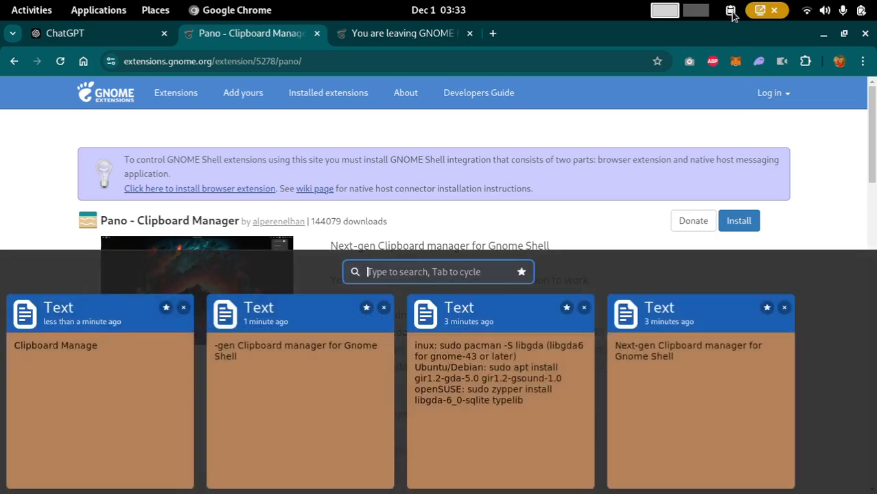
- Check the clipboard manager's panel menu and its settings entry
{"action": "left_click", "coordinate": [729, 11]}
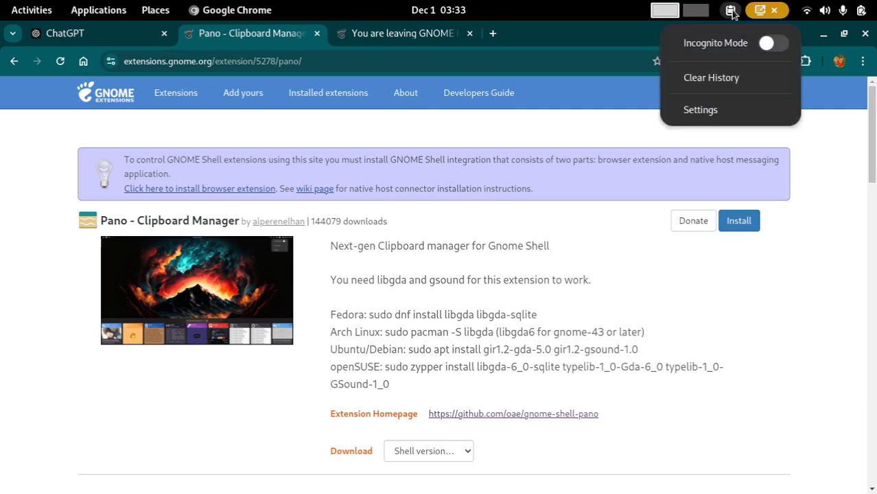
{"action": "mouse_move", "coordinate": [708, 112]}
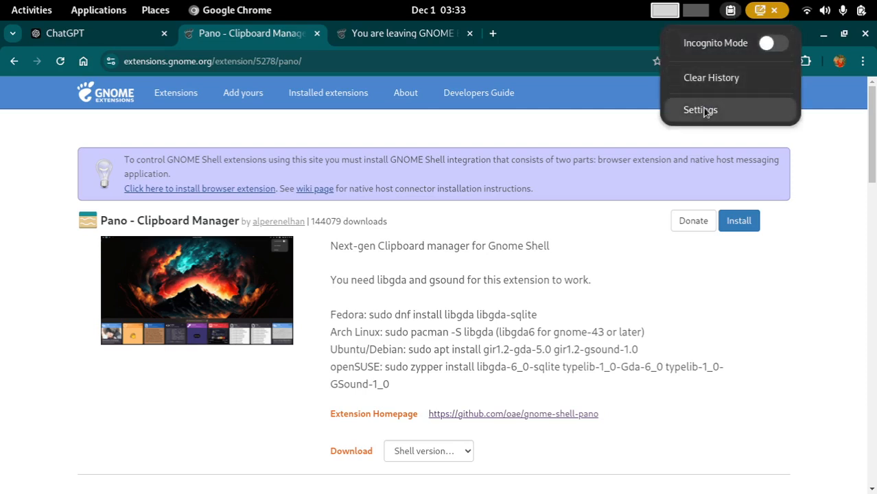
{"action": "left_click", "coordinate": [699, 109]}
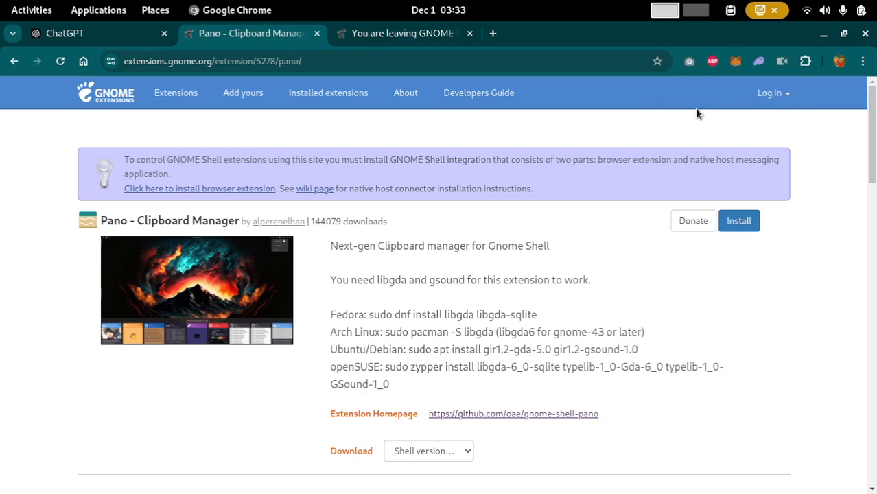
{"action": "mouse_move", "coordinate": [739, 27]}
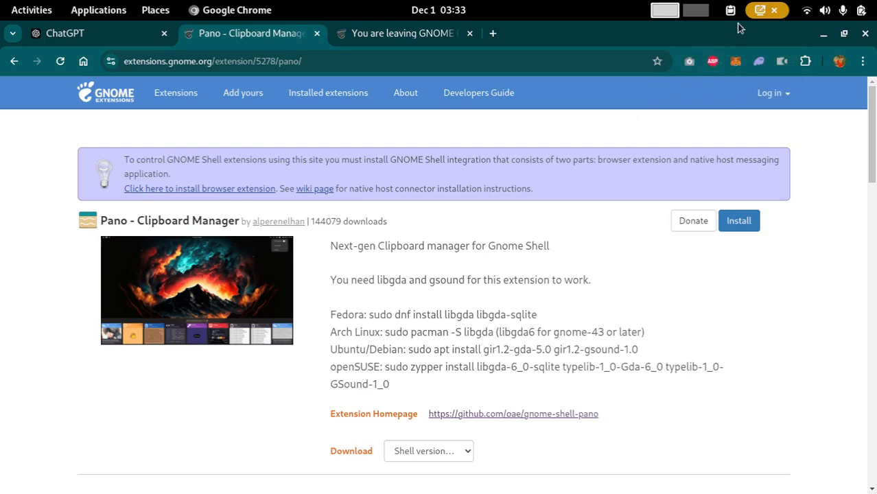
{"action": "left_click", "coordinate": [727, 10]}
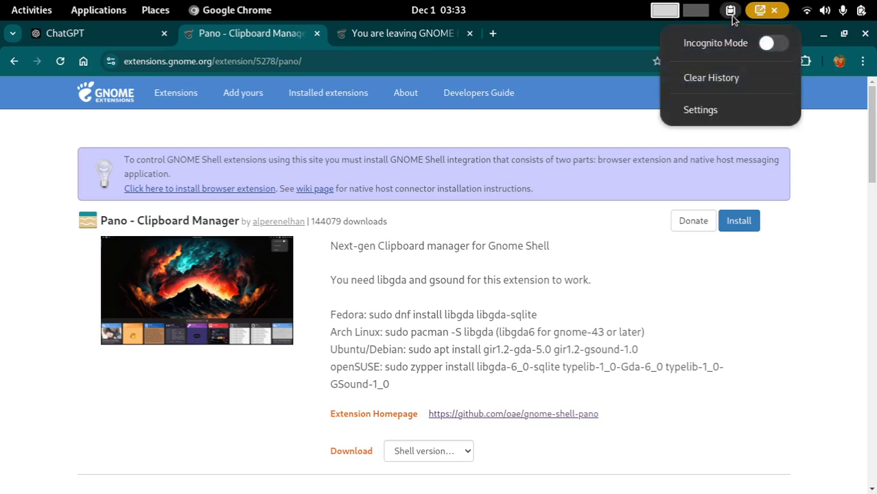
{"action": "left_click", "coordinate": [607, 141]}
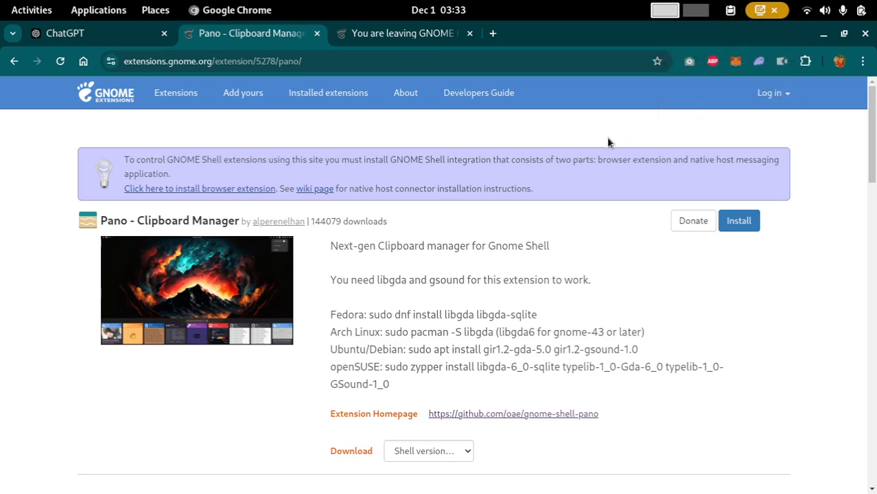
{"action": "mouse_move", "coordinate": [460, 182]}
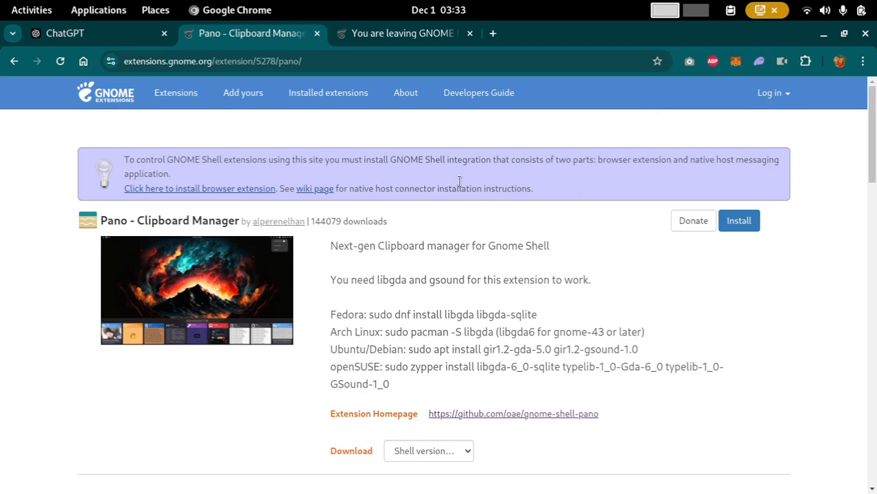
- Confirm the leaving-GNOME-Extensions warning and proceed to the gnome-shell-pano GitHub page
{"action": "left_click", "coordinate": [307, 60]}
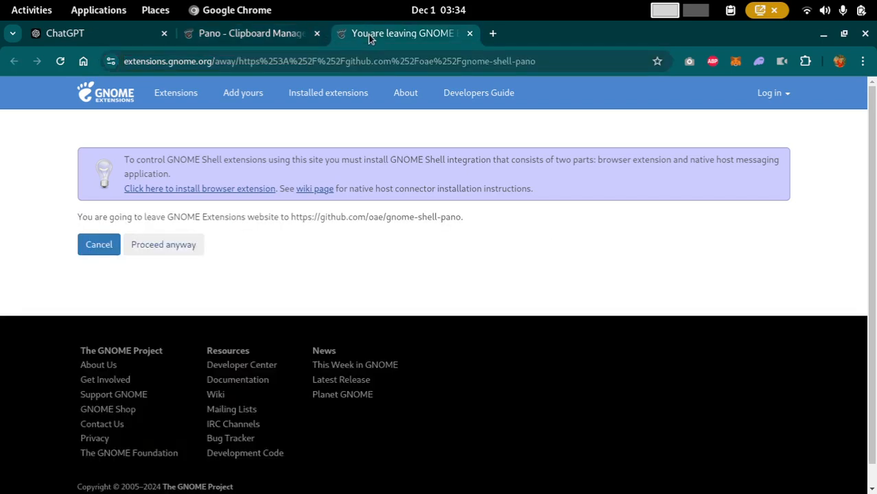
{"action": "left_click", "coordinate": [249, 33]}
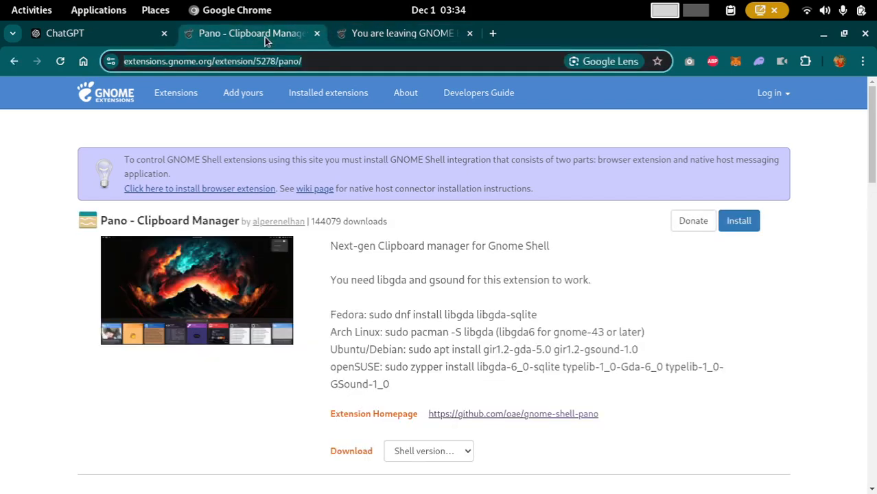
{"action": "mouse_move", "coordinate": [373, 43]}
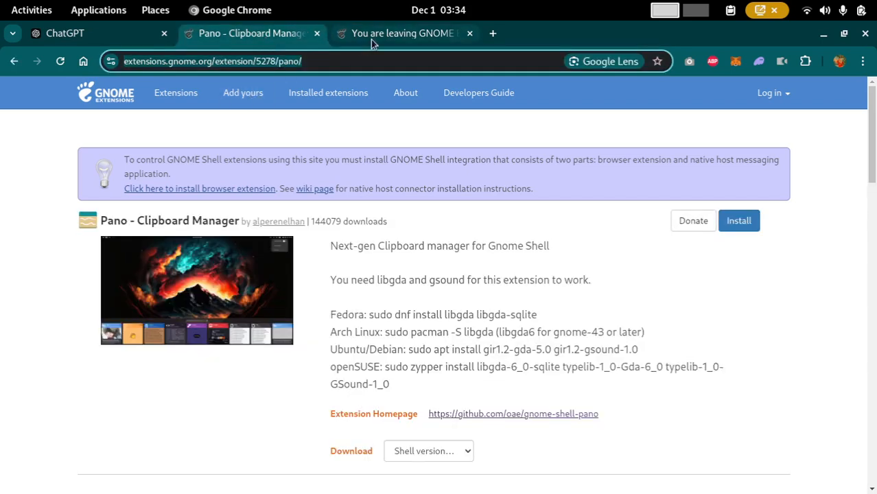
{"action": "left_click", "coordinate": [513, 415]}
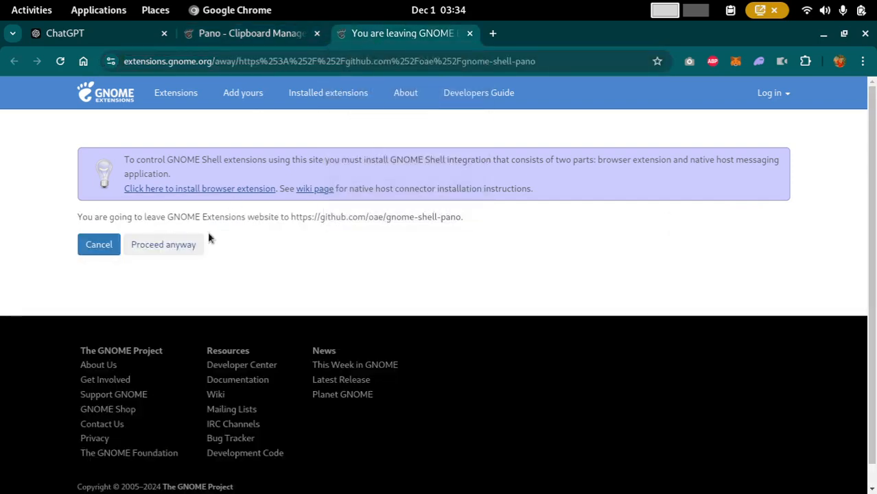
{"action": "mouse_move", "coordinate": [184, 253]}
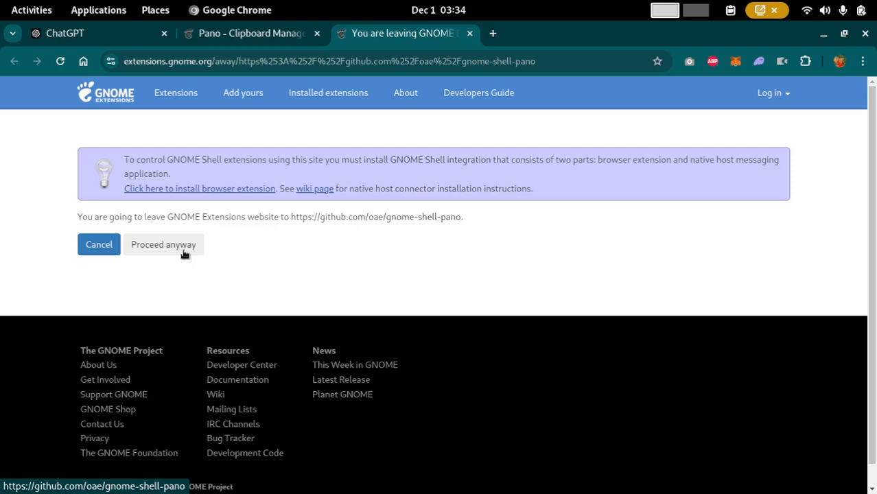
{"action": "left_click", "coordinate": [164, 244]}
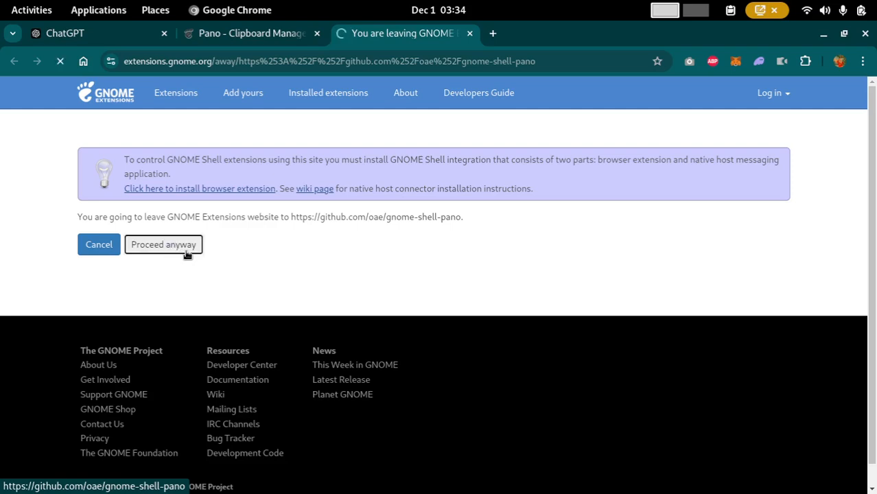
- Reach the Installation section of Pano's GitHub README listing per-distro dependency commands
{"action": "left_click", "coordinate": [163, 244]}
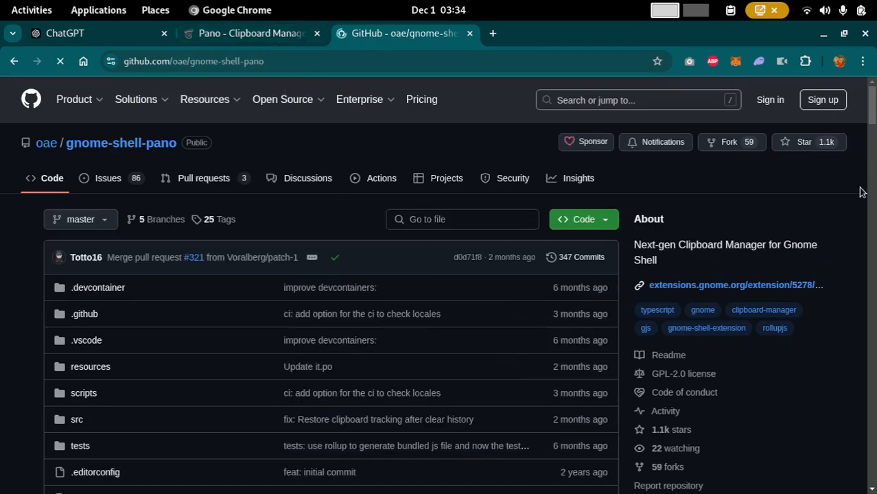
{"action": "scroll", "scroll_direction": "down", "scroll_amount": 3}
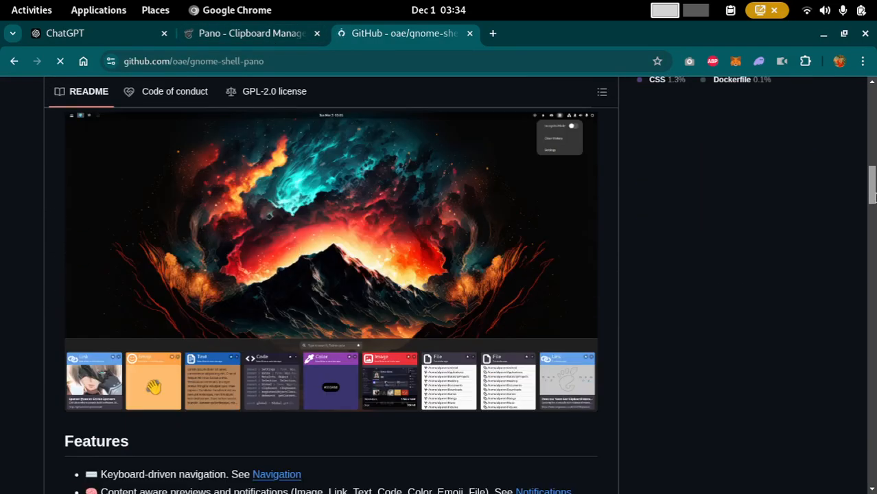
{"action": "scroll", "scroll_direction": "down", "scroll_amount": 3}
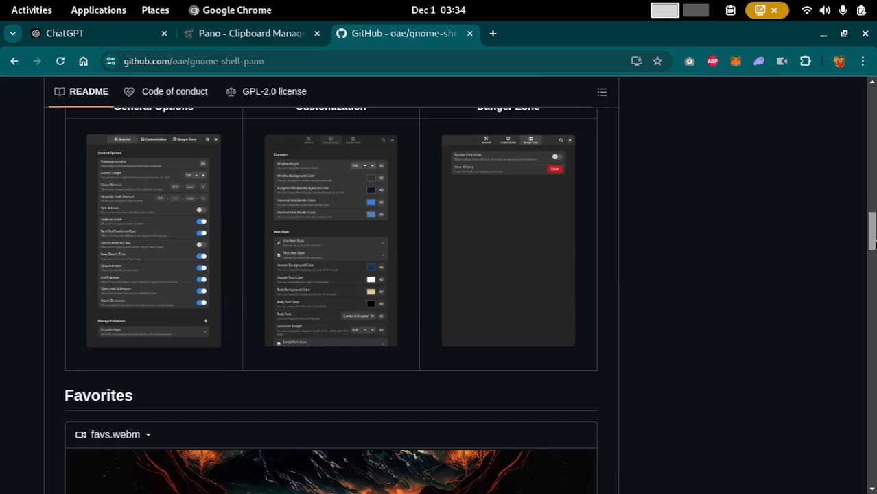
{"action": "scroll", "scroll_direction": "down", "scroll_amount": 3}
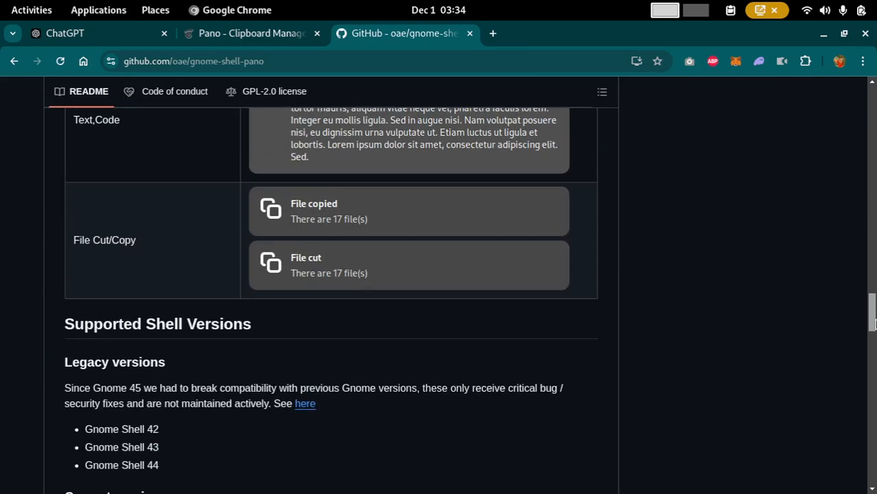
{"action": "scroll", "scroll_direction": "down", "scroll_amount": 3}
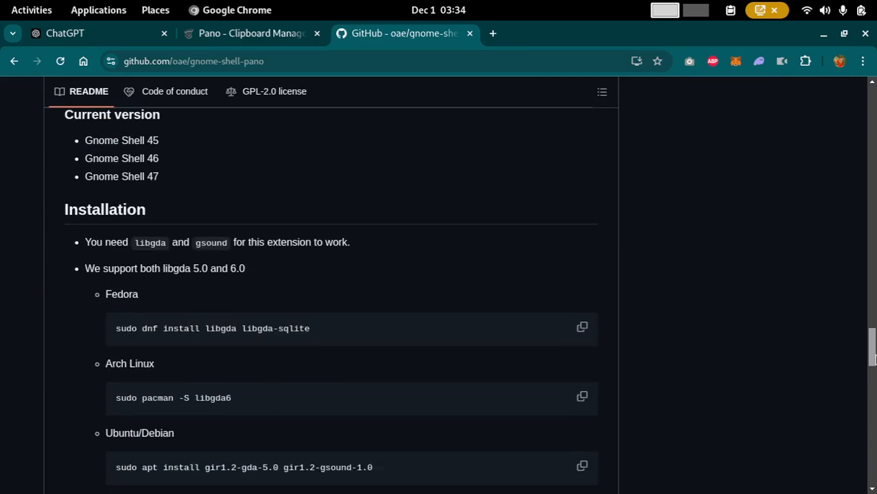
{"action": "scroll", "scroll_direction": "down", "scroll_amount": 3}
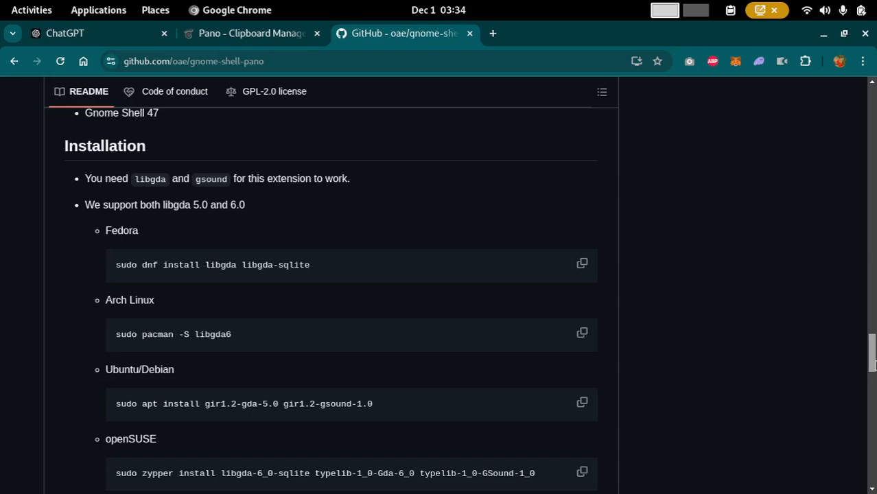
{"action": "scroll", "scroll_direction": "down", "scroll_amount": 3}
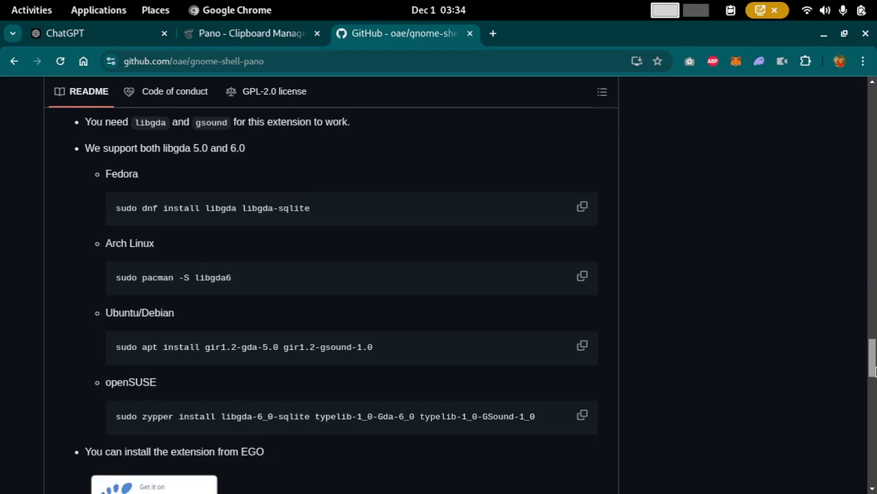
{"action": "scroll", "scroll_direction": "down", "scroll_amount": 3}
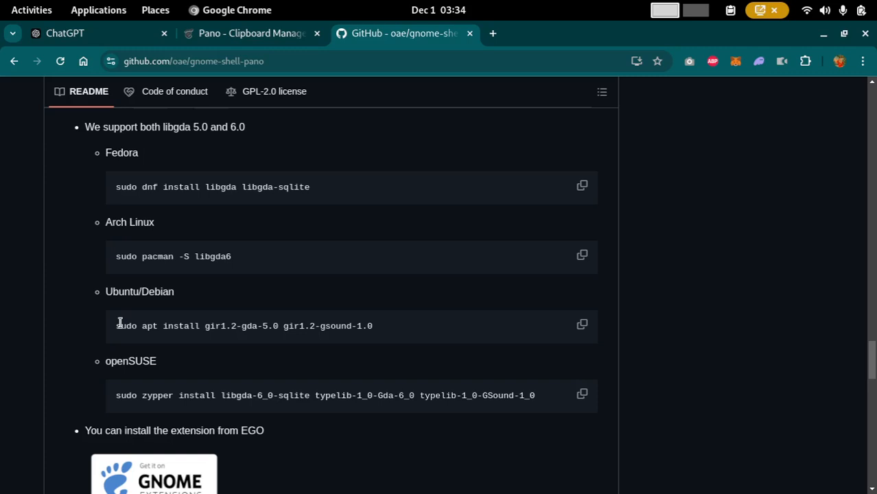
{"action": "mouse_move", "coordinate": [379, 333]}
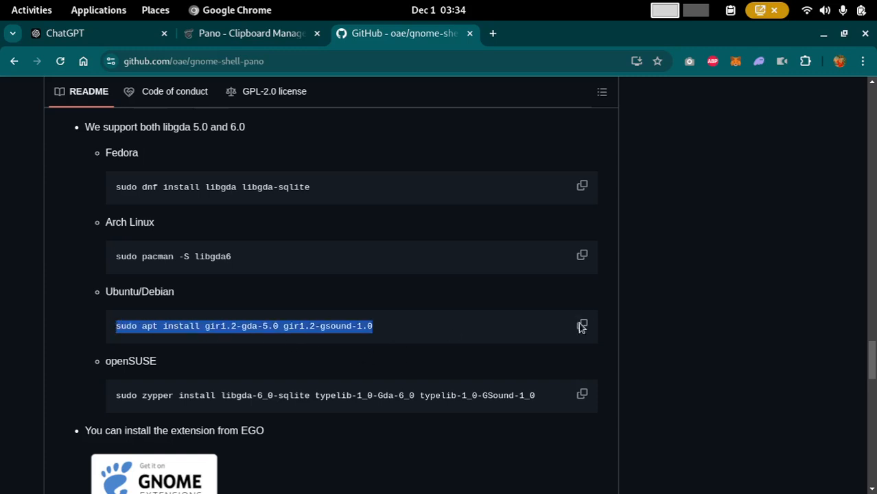
- Run 'sudo apt install gir1.2-gda-5.0 gir1.2-gsound-1.0' in Terminal, then close it
{"action": "left_click", "coordinate": [581, 325]}
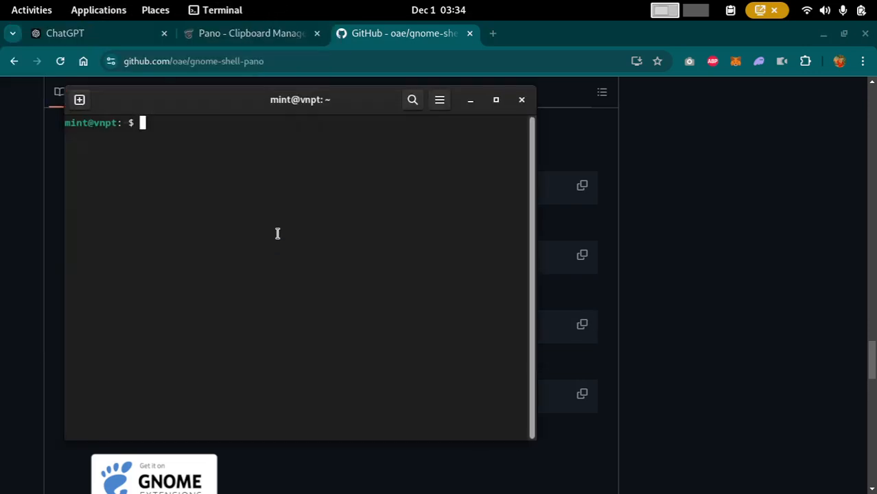
{"action": "type", "text": "sudo apt install gir1.2-gda-5.0 gir1.2-gsound-1.0"}
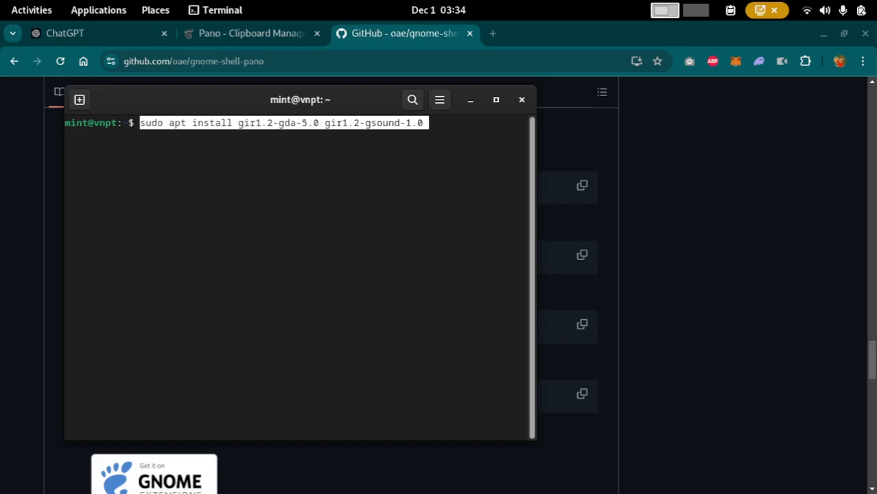
{"action": "key", "text": "Return"}
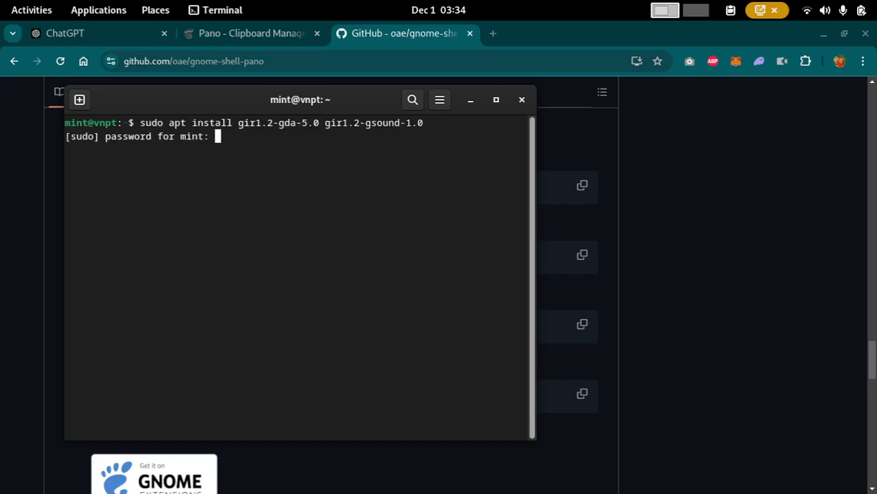
{"action": "key", "text": "Return"}
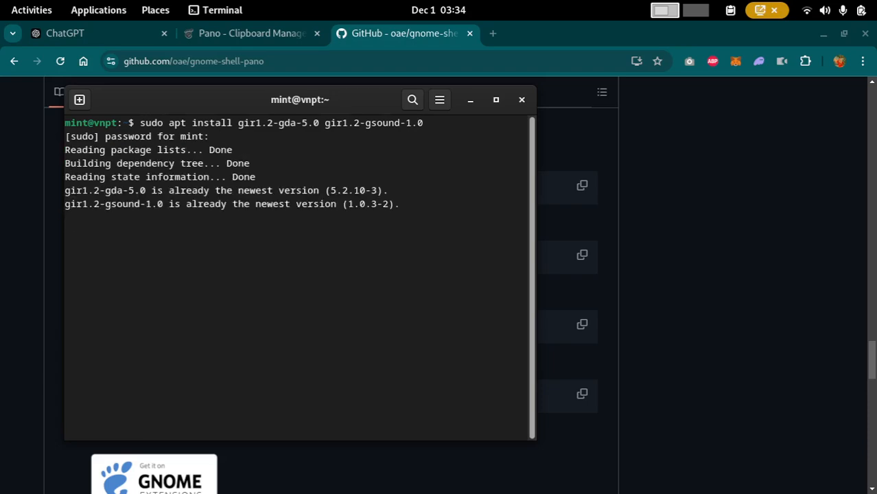
{"action": "key", "text": "Return"}
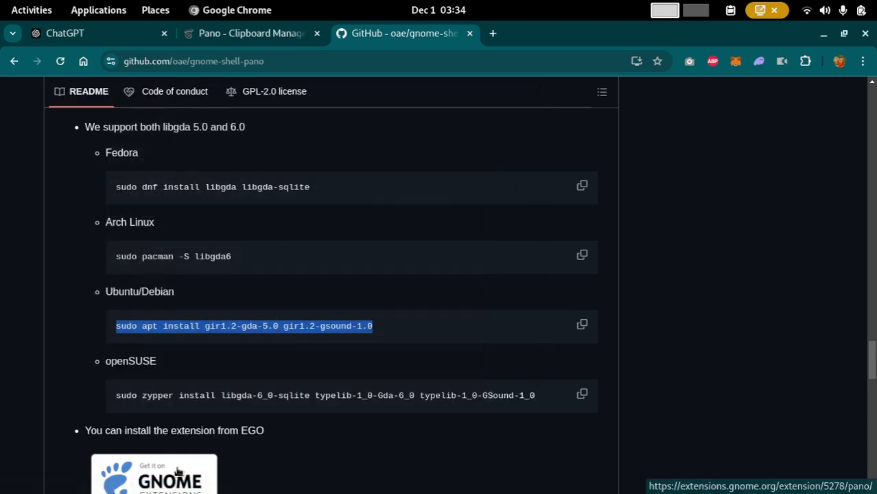
- Go to Pano's extensions.gnome.org page and start the Install
{"action": "left_click", "coordinate": [176, 469]}
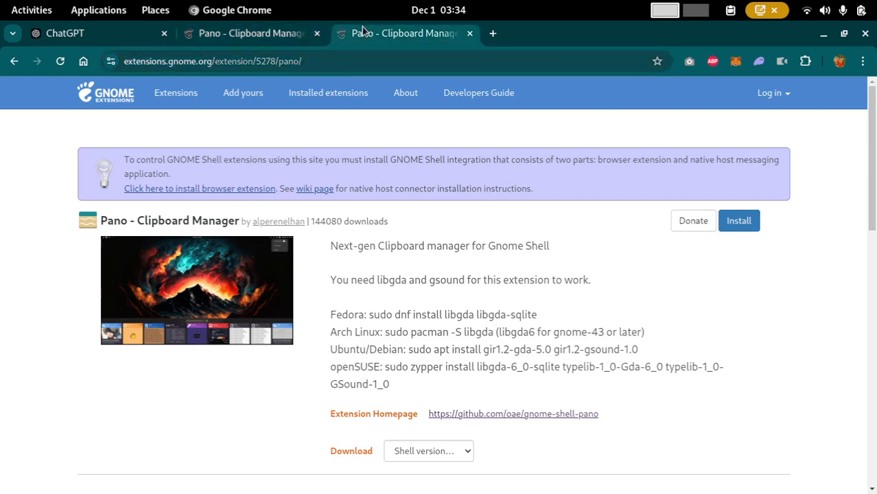
{"action": "mouse_move", "coordinate": [738, 219]}
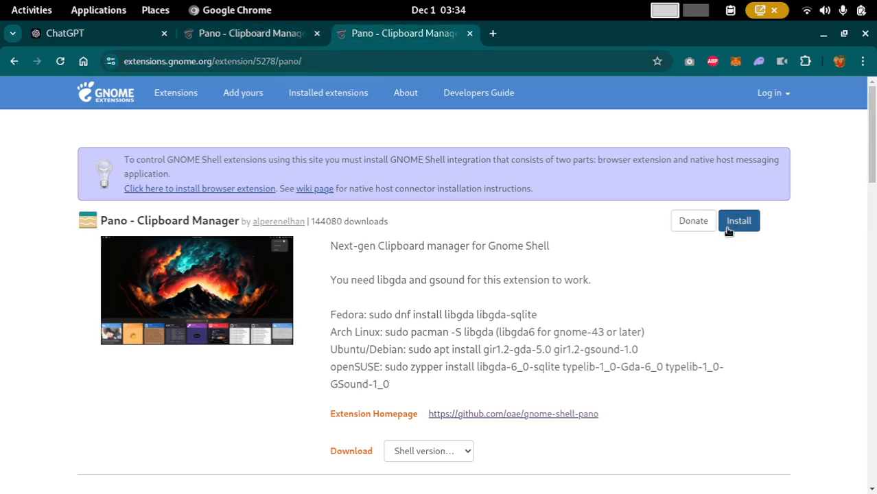
{"action": "mouse_move", "coordinate": [735, 233]}
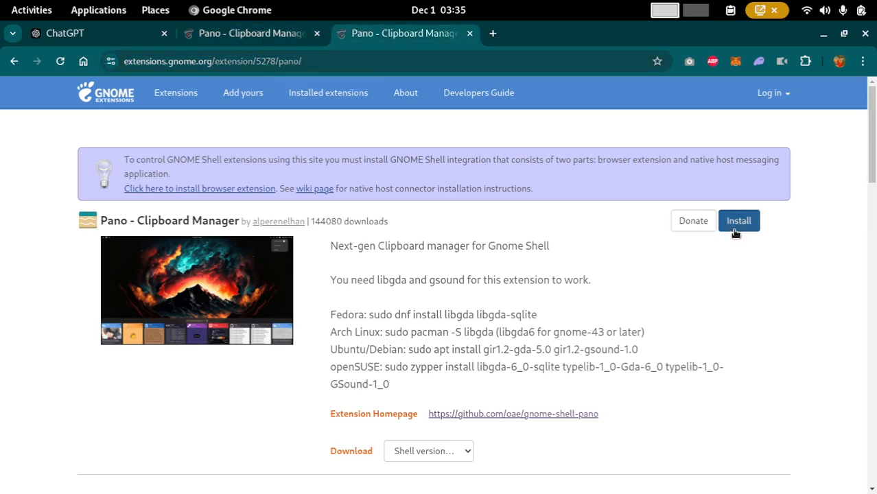
{"action": "left_click", "coordinate": [738, 219]}
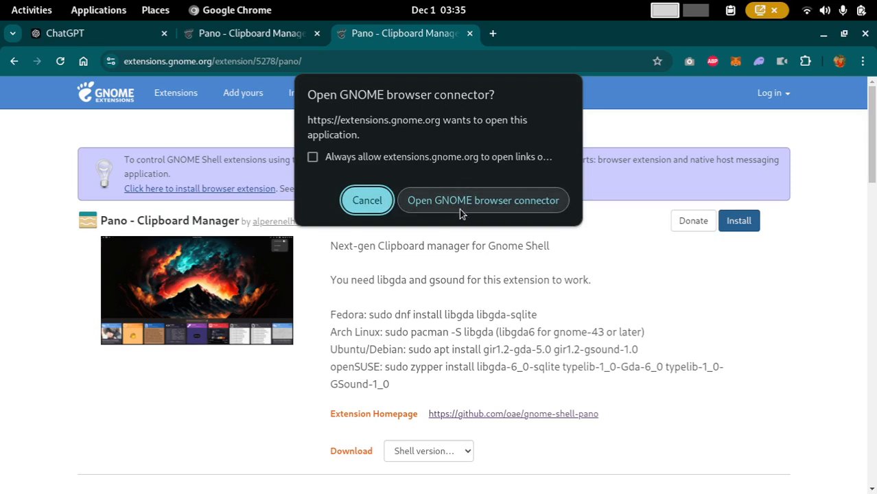
- Allow the GNOME browser connector and confirm installing Pano - Clipboard Manager
{"action": "left_click", "coordinate": [483, 200]}
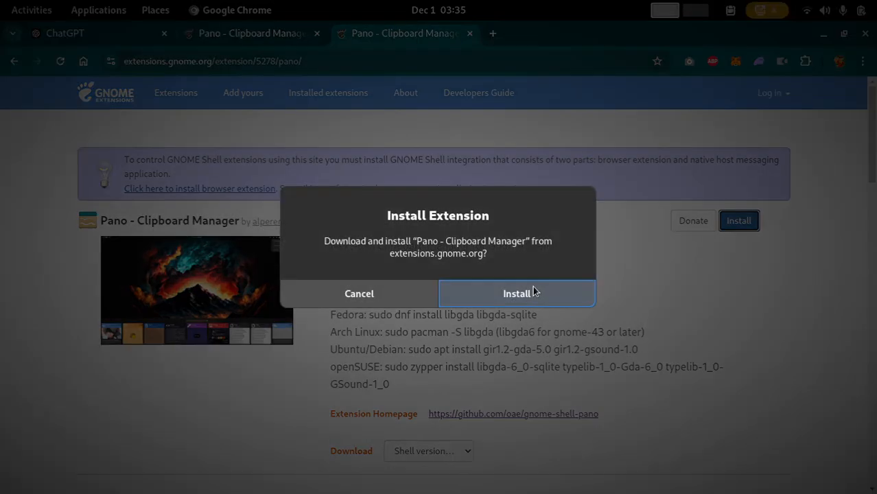
{"action": "mouse_move", "coordinate": [547, 321]}
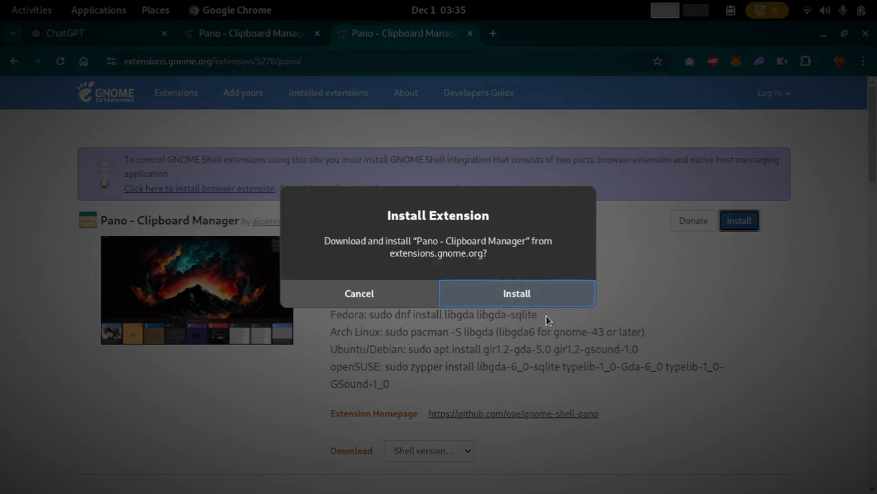
{"action": "left_click", "coordinate": [515, 294]}
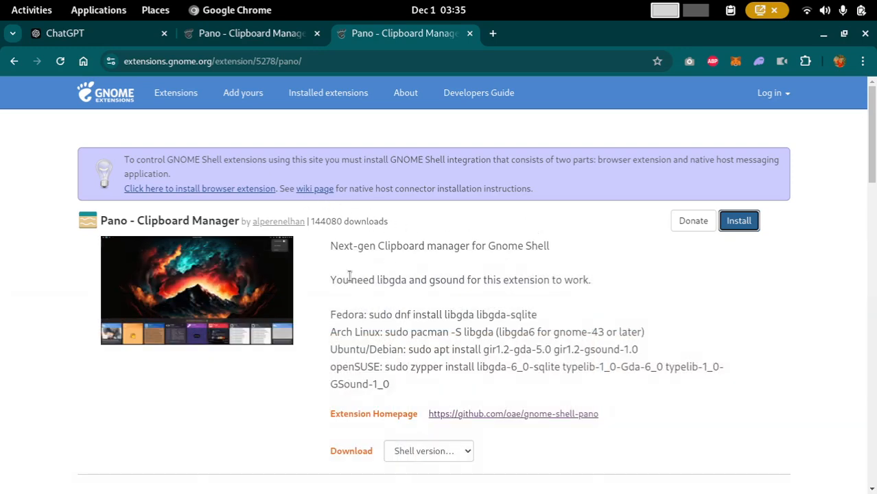
- Select the libgda/gsound requirement note and bring up Pano's settings window
{"action": "left_click_drag", "start_coordinate": [349, 279], "coordinate": [562, 280]}
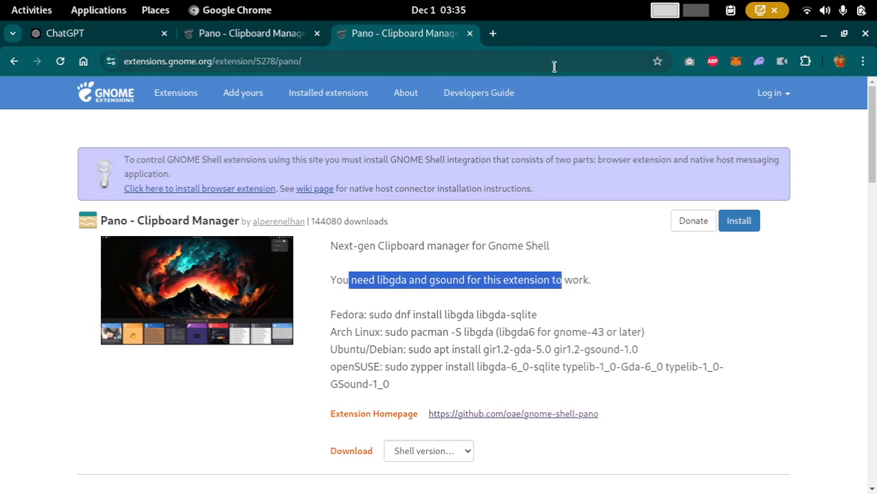
{"action": "mouse_move", "coordinate": [661, 288]}
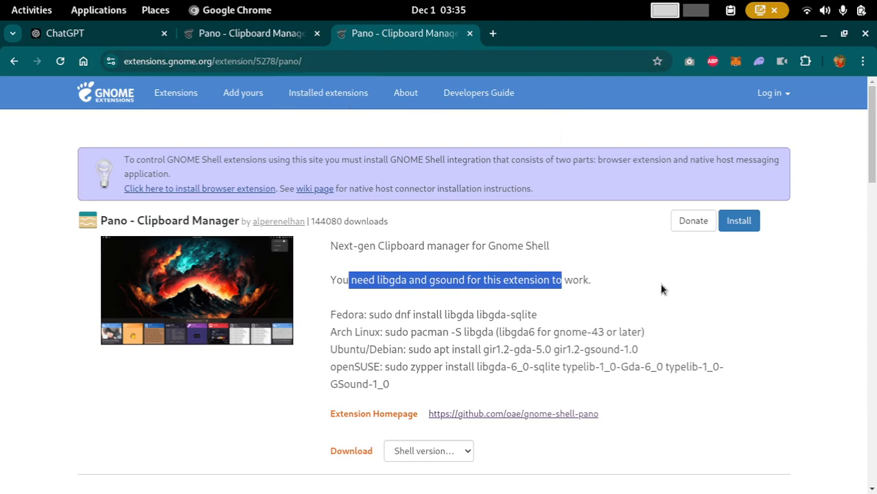
{"action": "left_click", "coordinate": [730, 10]}
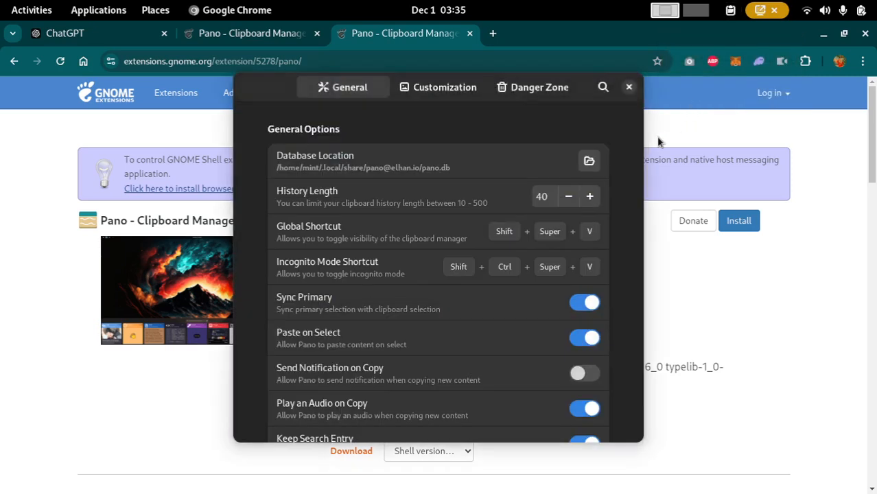
- Enable 'Send Notification on Copy' in Pano's General settings
{"action": "scroll", "scroll_direction": "down", "scroll_amount": 3}
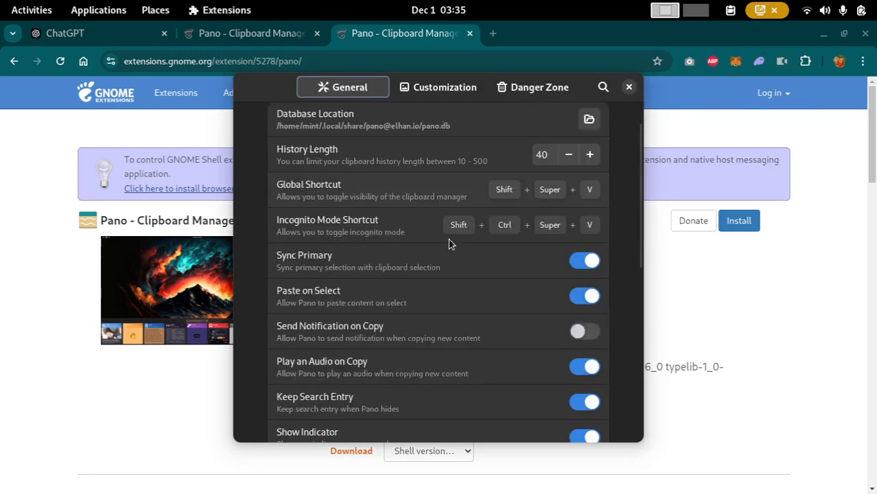
{"action": "scroll", "scroll_direction": "down", "scroll_amount": 3}
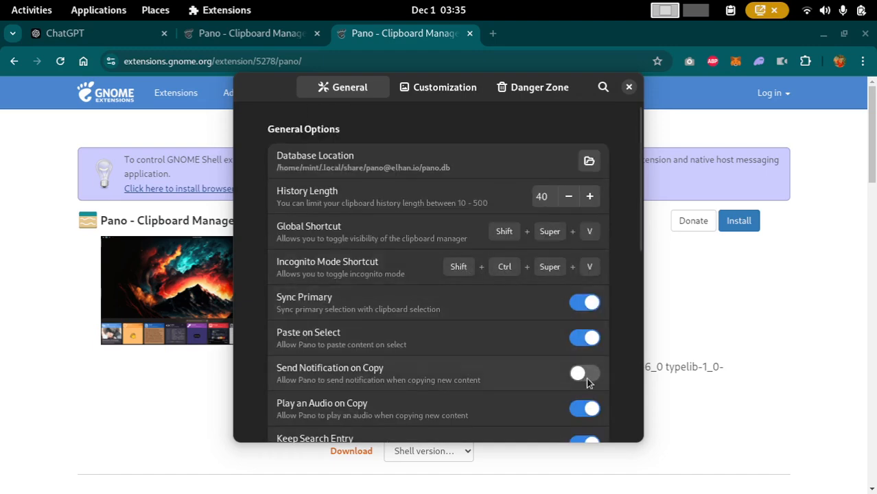
{"action": "left_click", "coordinate": [583, 373]}
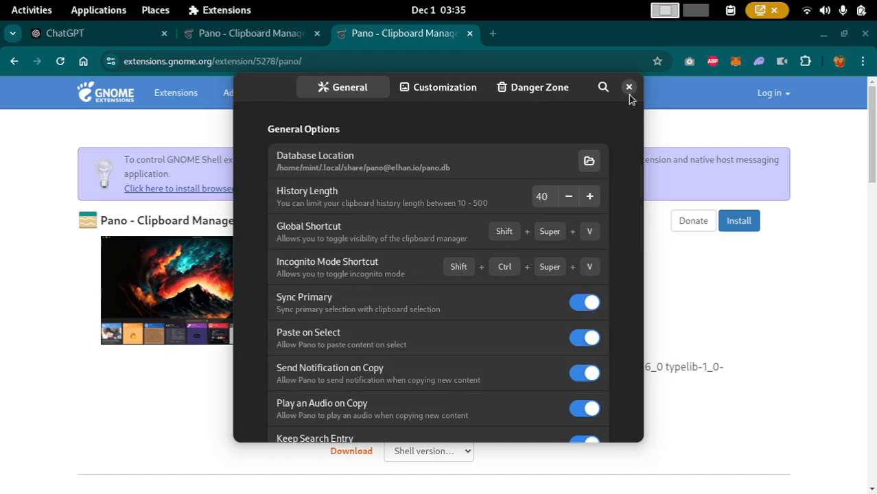
{"action": "left_click", "coordinate": [628, 88]}
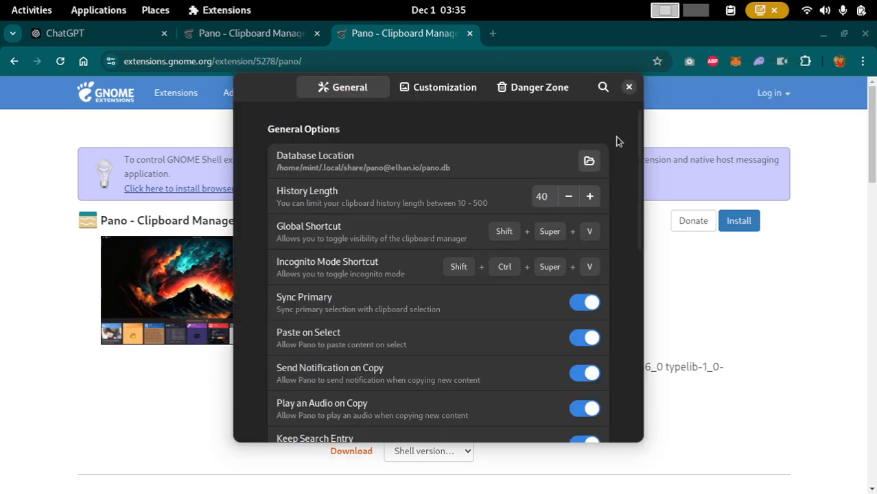
- Show the Customization settings with window height and item colours
{"action": "left_click", "coordinate": [437, 87]}
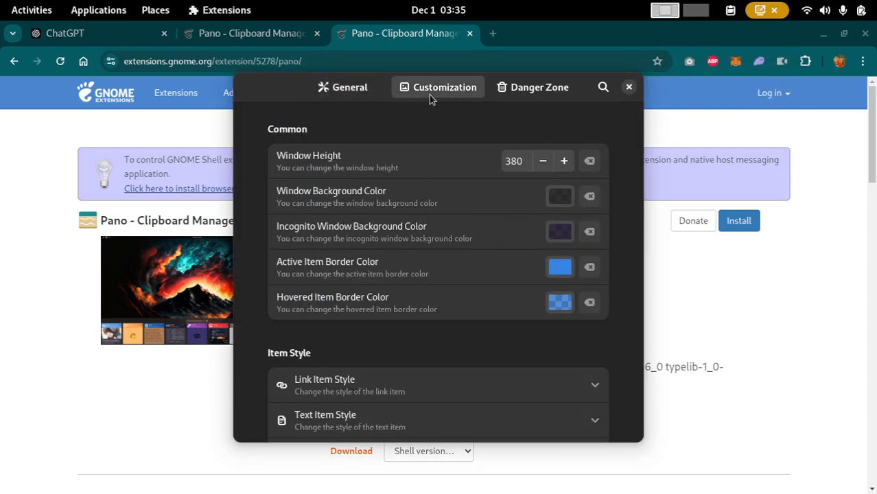
{"action": "mouse_move", "coordinate": [543, 108]}
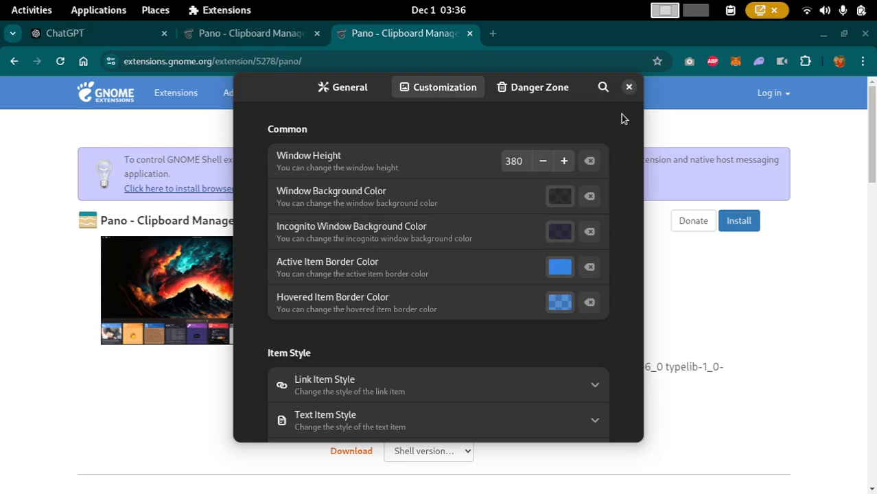
{"action": "mouse_move", "coordinate": [631, 103]}
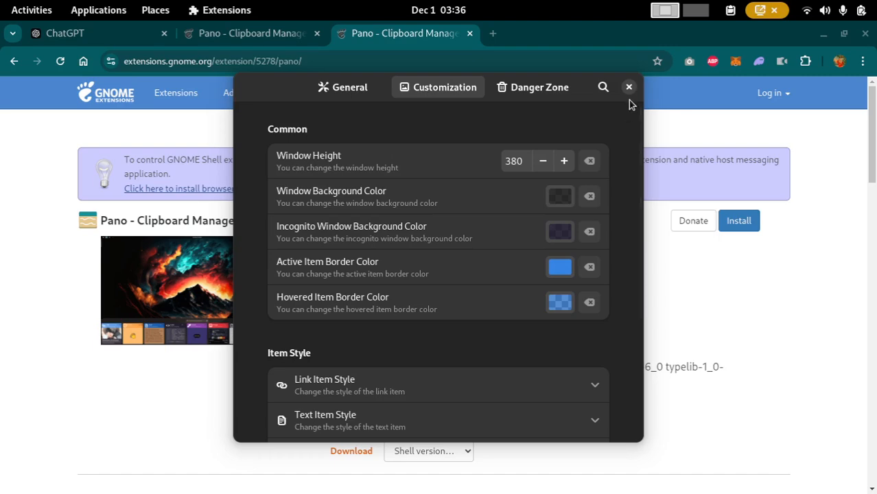